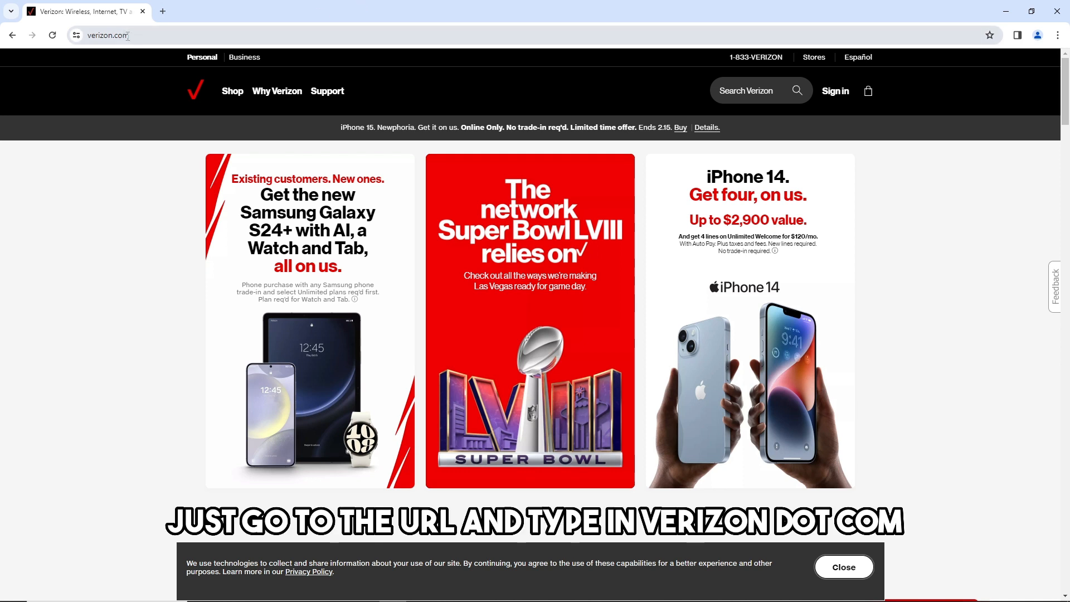
# From the Verizon homepage Sign in menu, choose Sign in to My Account
pyautogui.click(109, 35)
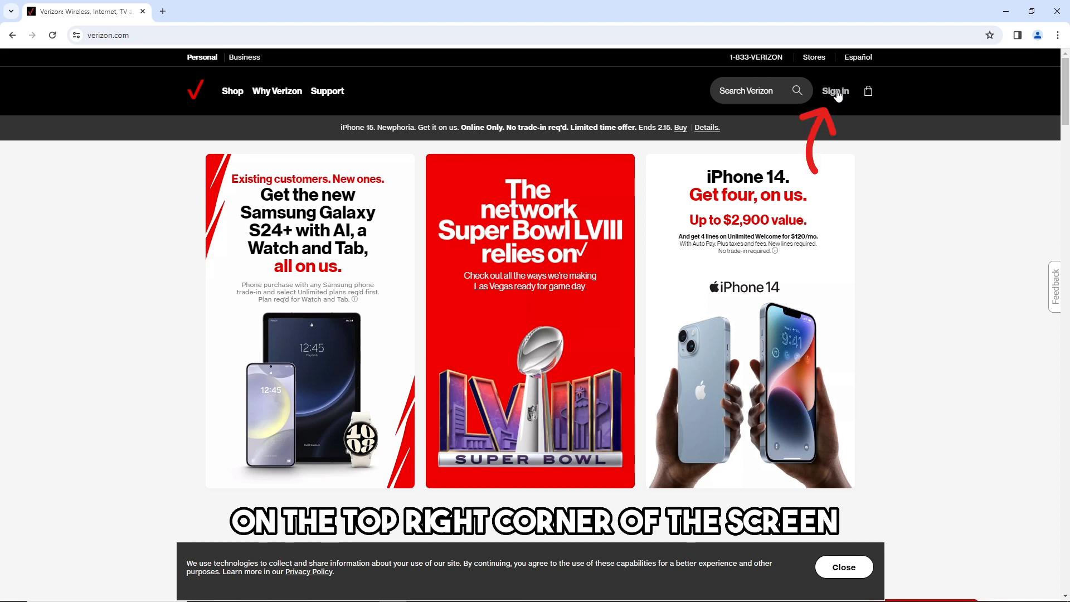
pyautogui.click(835, 91)
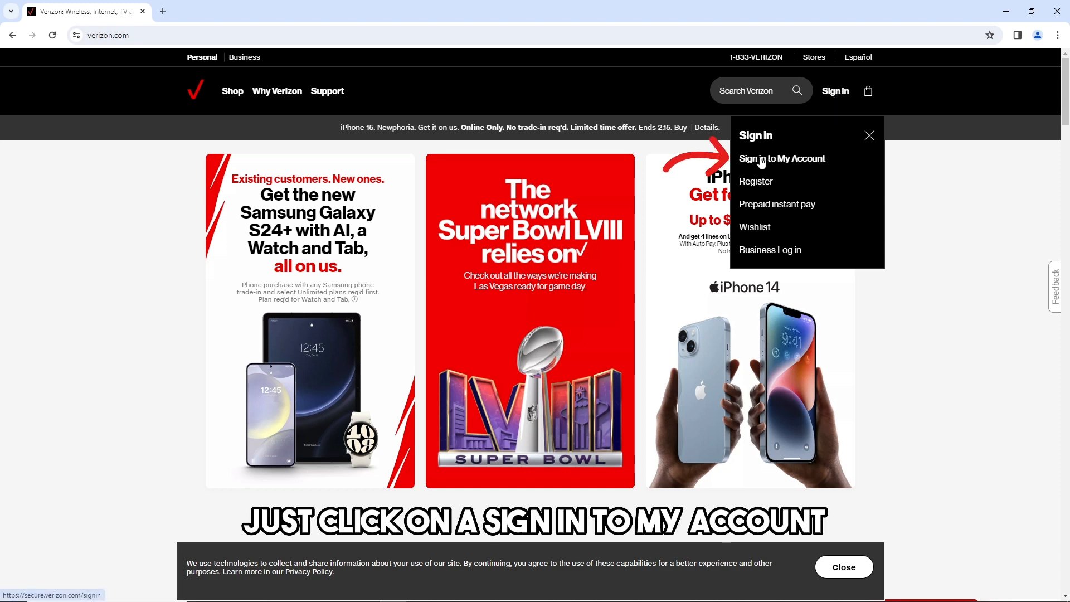
pyautogui.click(782, 158)
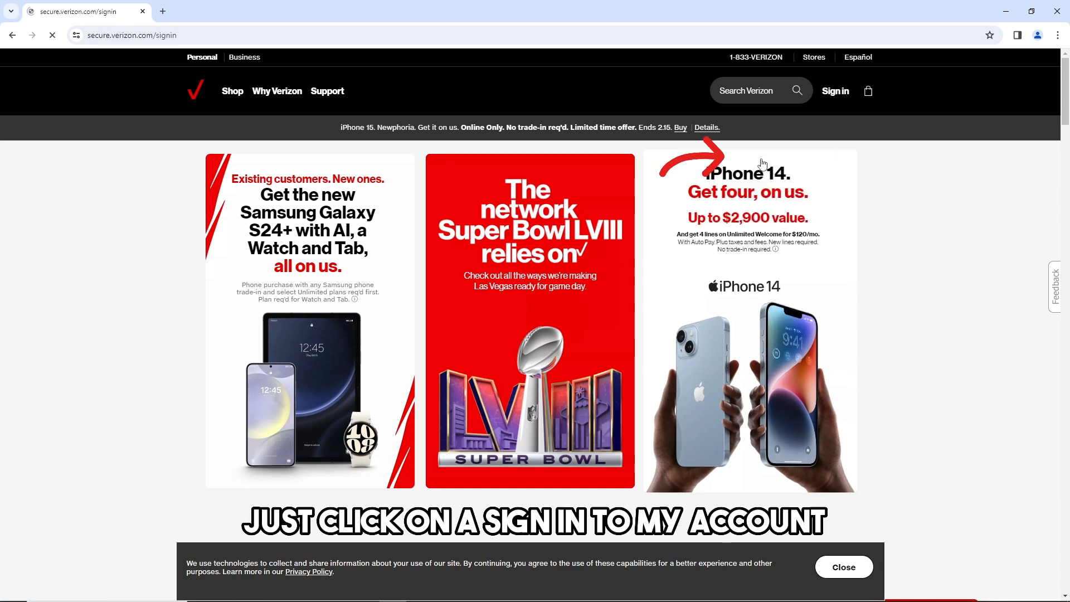
# Select the User ID or Verizon mobile number field on the loaded sign-in form
pyautogui.click(833, 90)
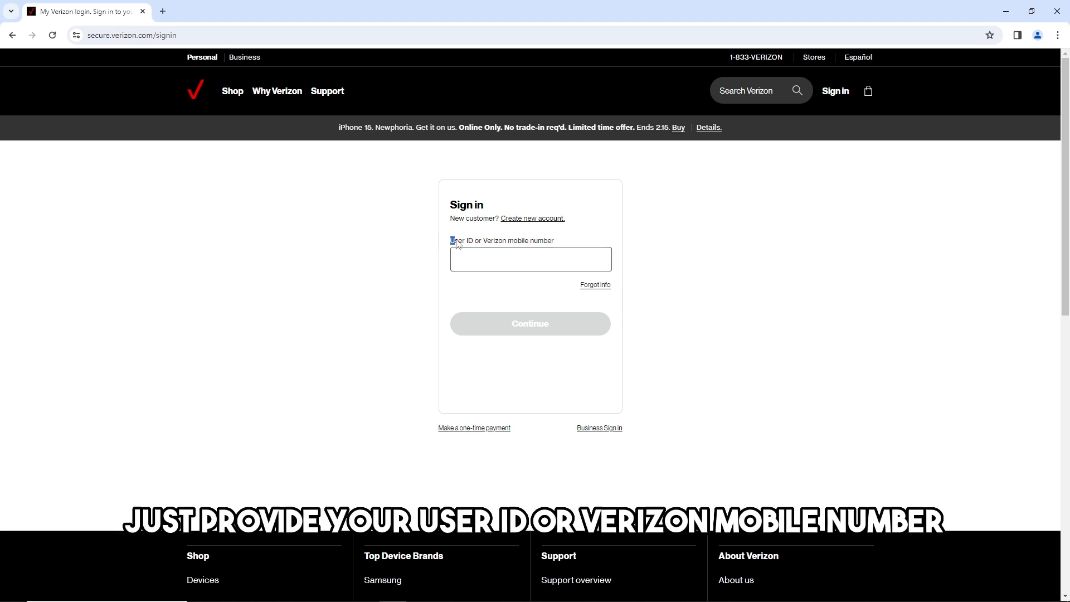
pyautogui.moveTo(452, 240); pyautogui.dragTo(546, 241)
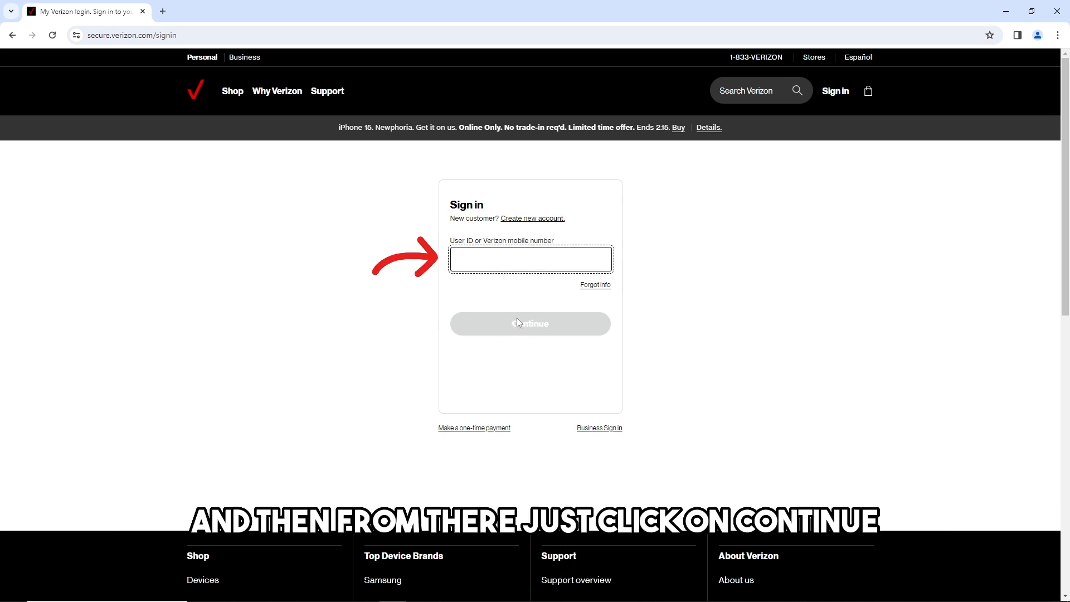
pyautogui.click(530, 259)
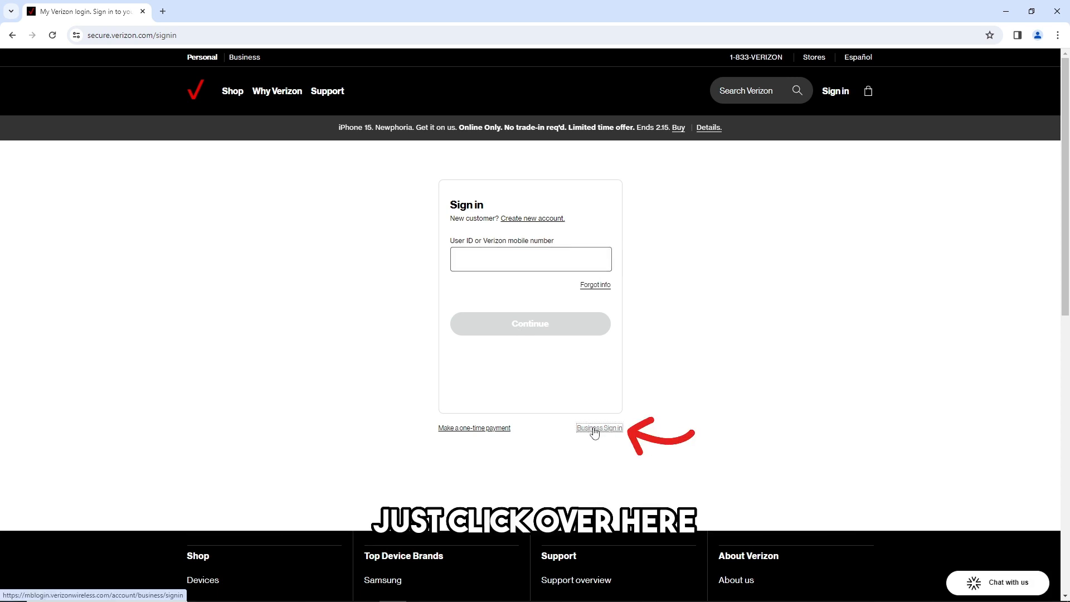
# Follow the Business Sign in link to the Business Account Log in page
pyautogui.click(598, 427)
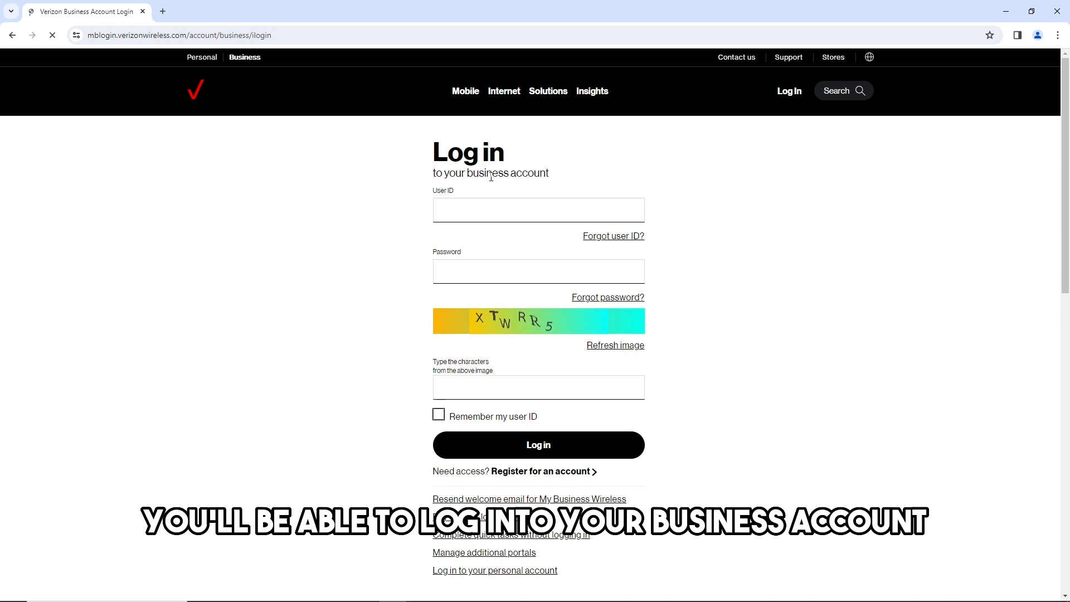
pyautogui.click(538, 210)
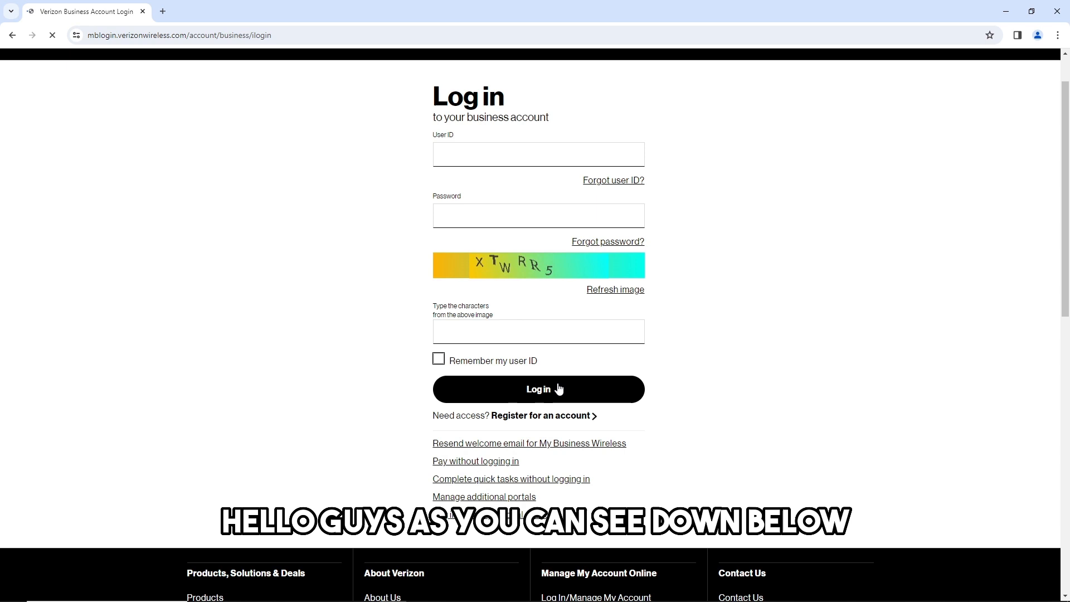
pyautogui.moveTo(502, 449)
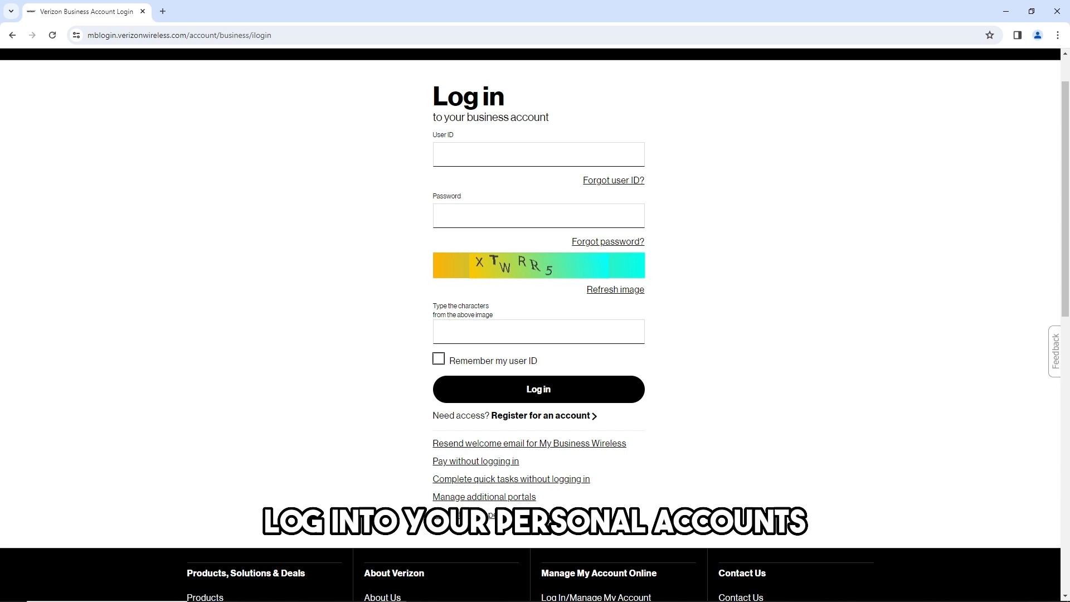
pyautogui.scroll(-3)
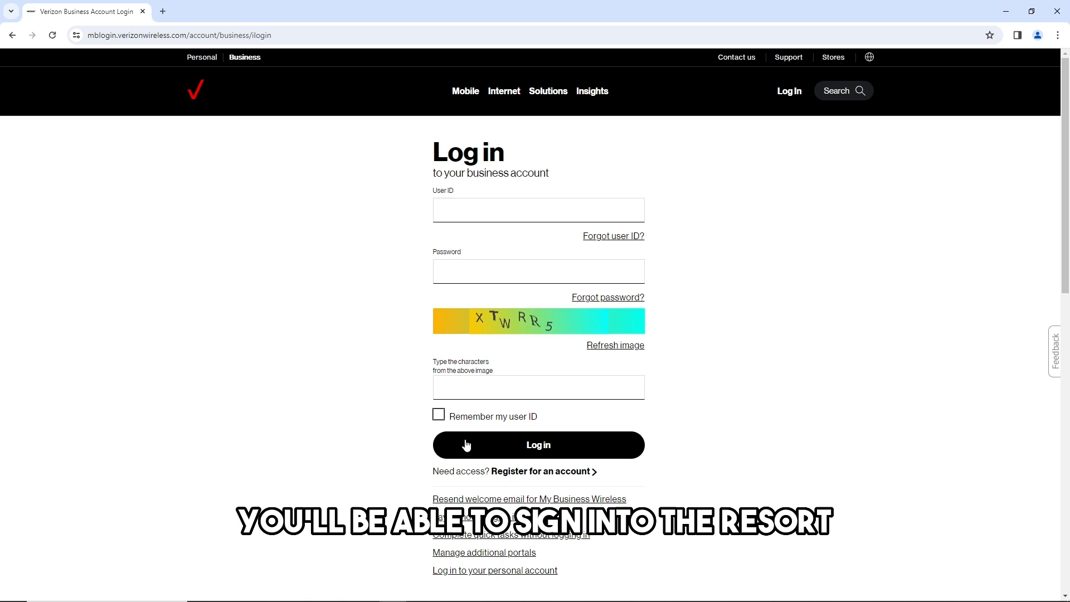
pyautogui.scroll(-3)
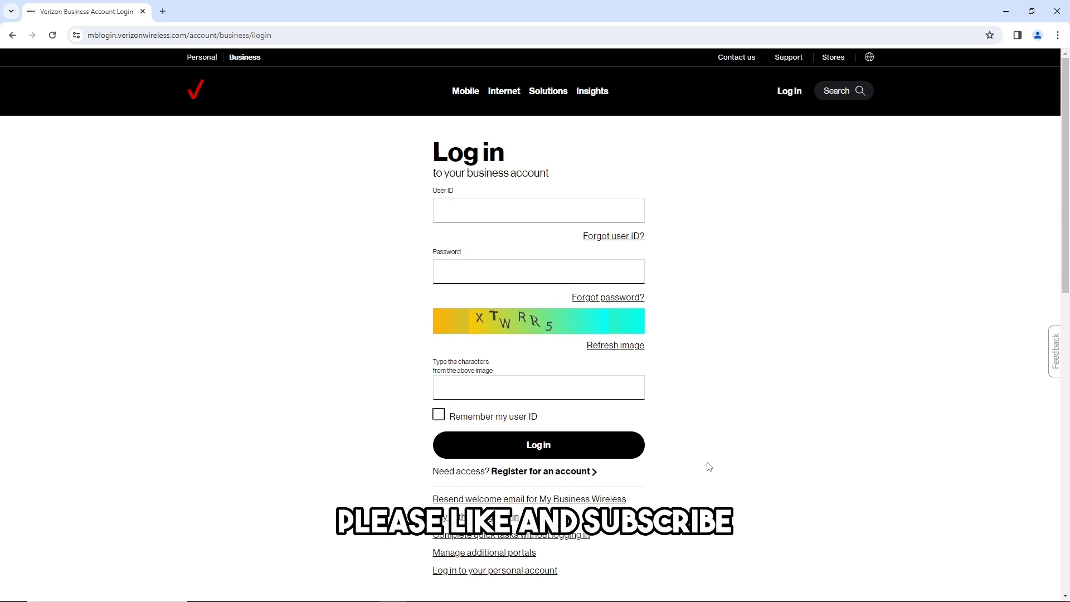
pyautogui.moveTo(667, 449)
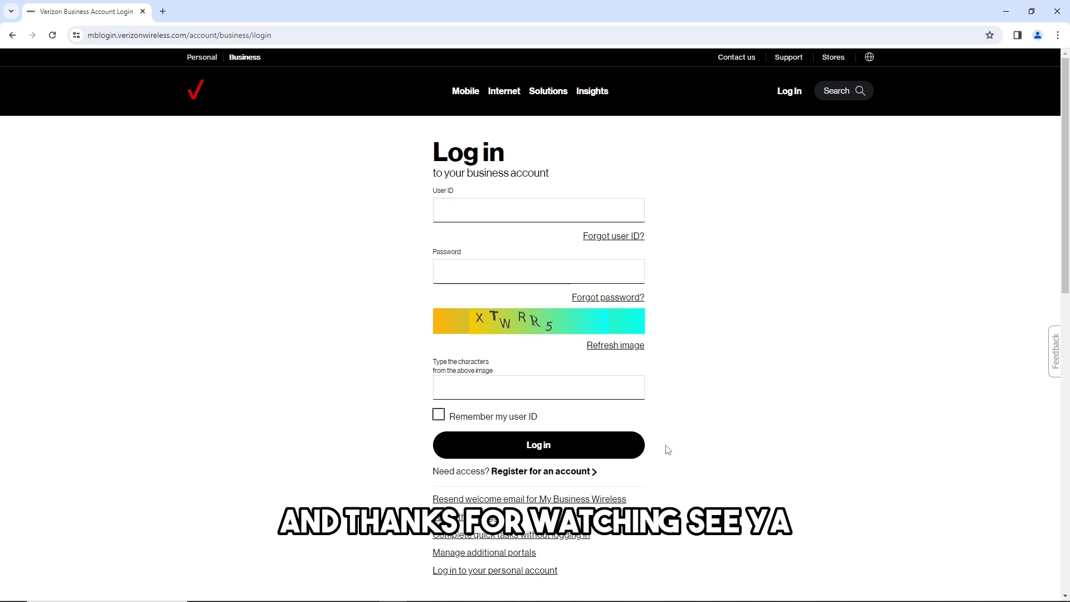